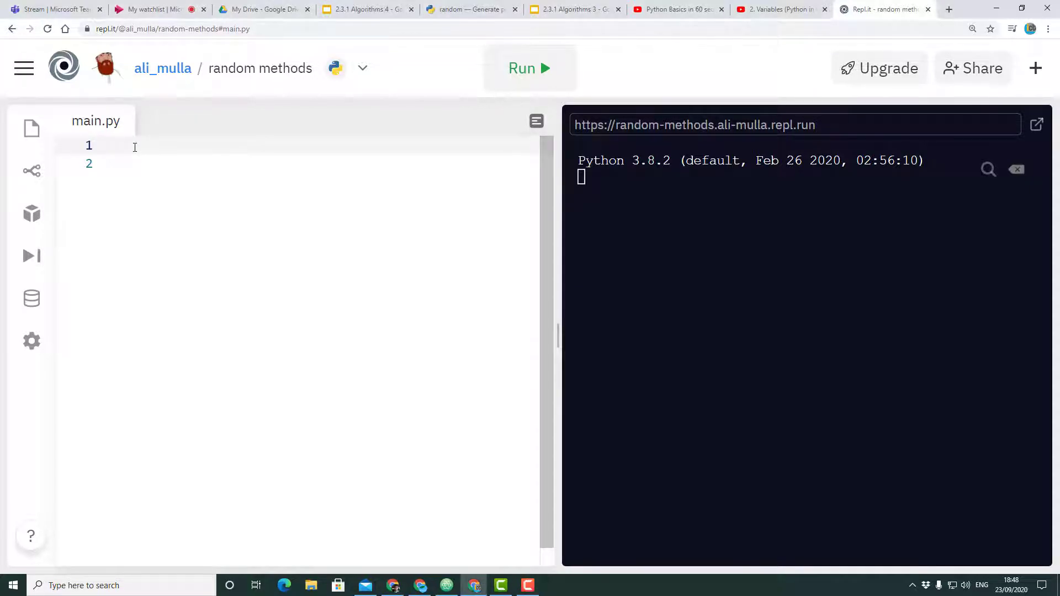
{"action": "mouse_move", "coordinate": [127, 153]}
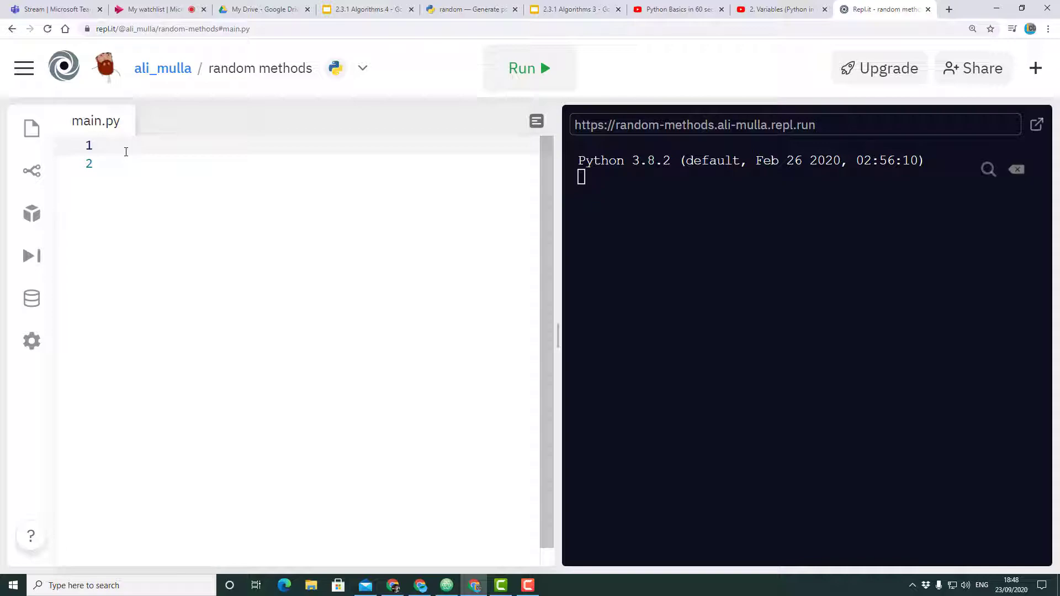
Write 'from random import randint' on line 1, fixing the 'ranfom' typo, with blank lines below.
{"action": "type", "text": "impo"}
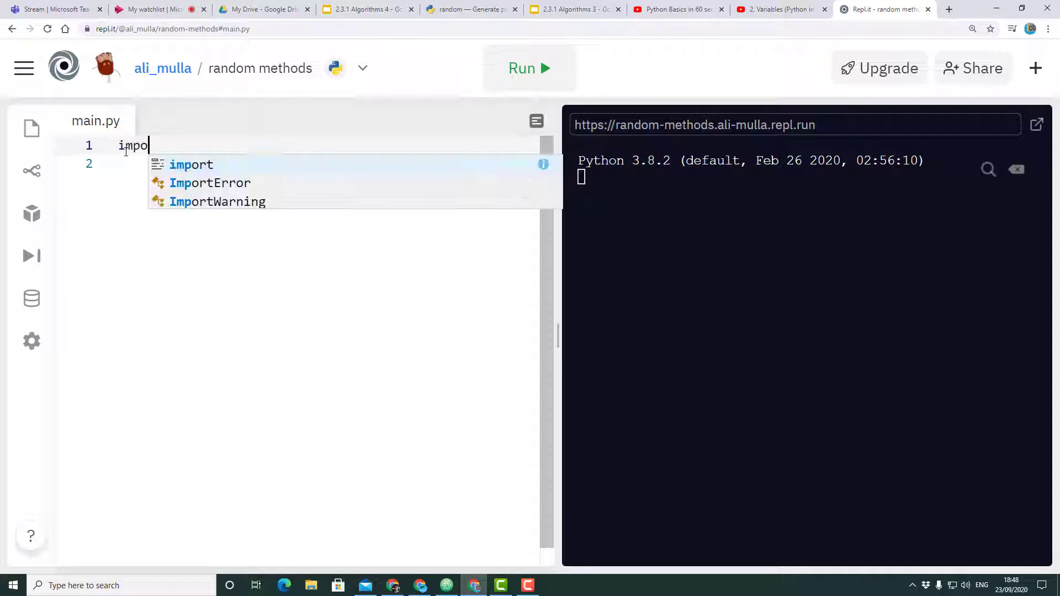
{"action": "type", "text": "rt"}
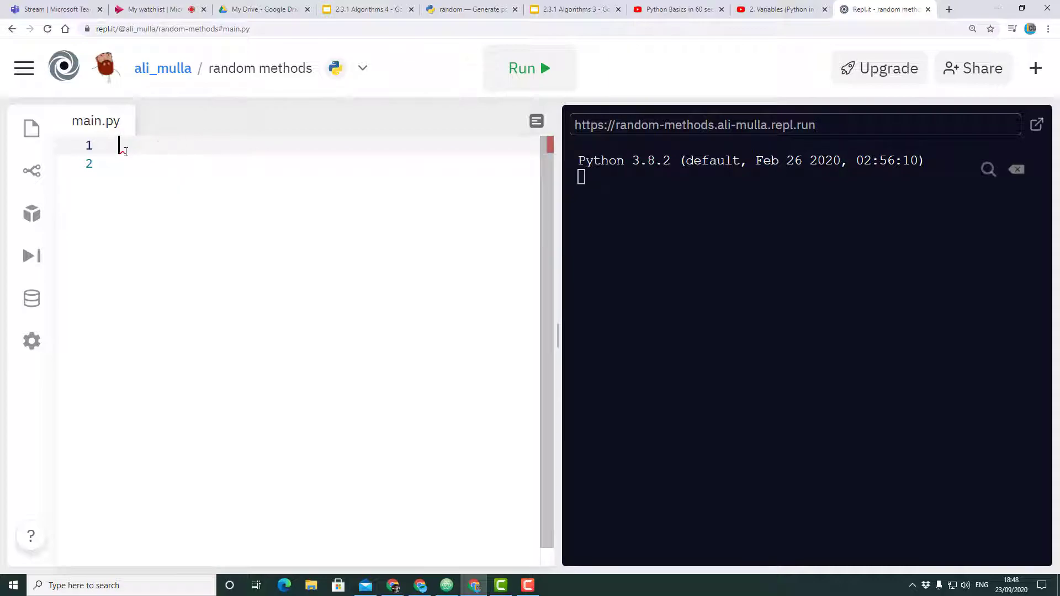
{"action": "type", "text": "from ranfom"}
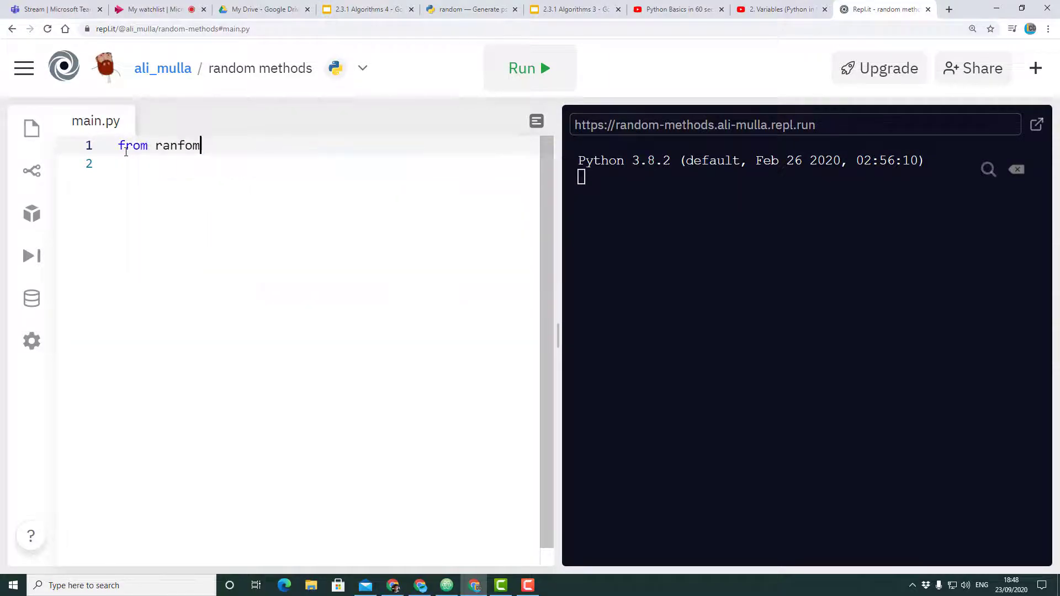
{"action": "key", "text": "BackSpace"}
{"action": "type", "text": "dom import"}
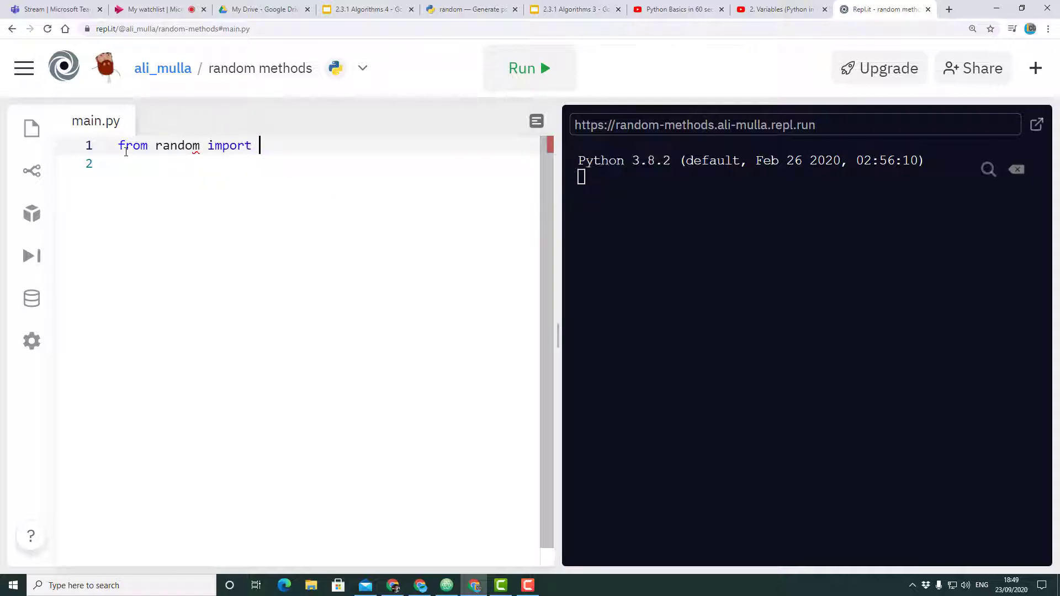
{"action": "type", "text": "randi"}
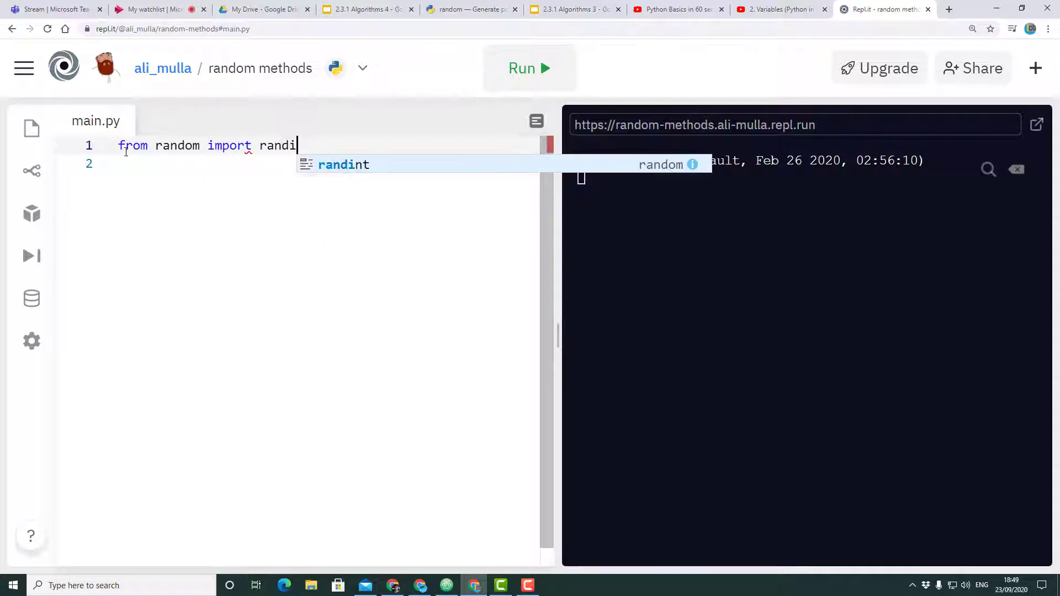
{"action": "type", "text": "nt"}
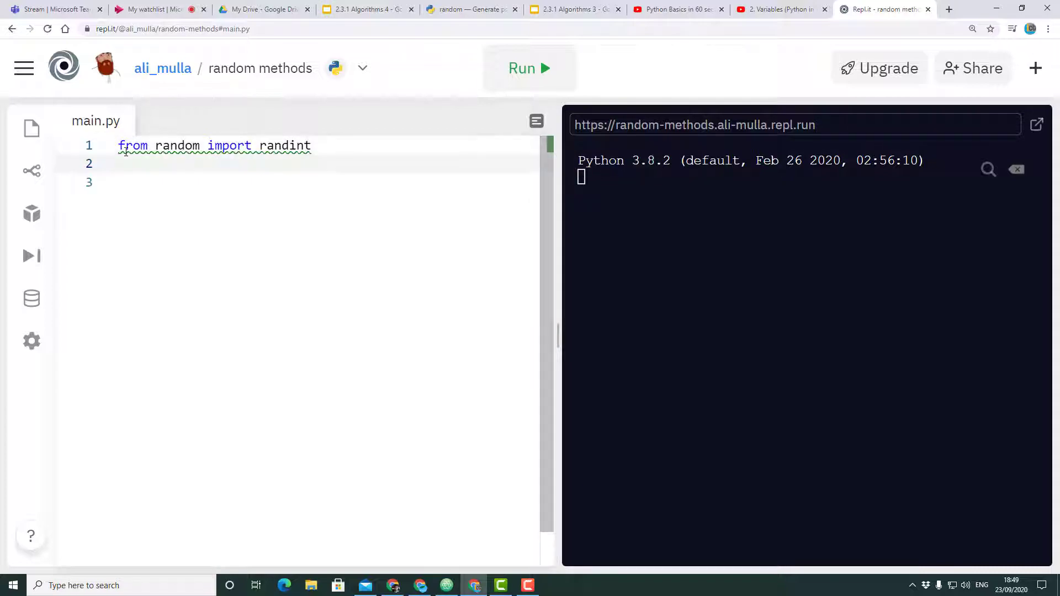
{"action": "key", "text": "Enter"}
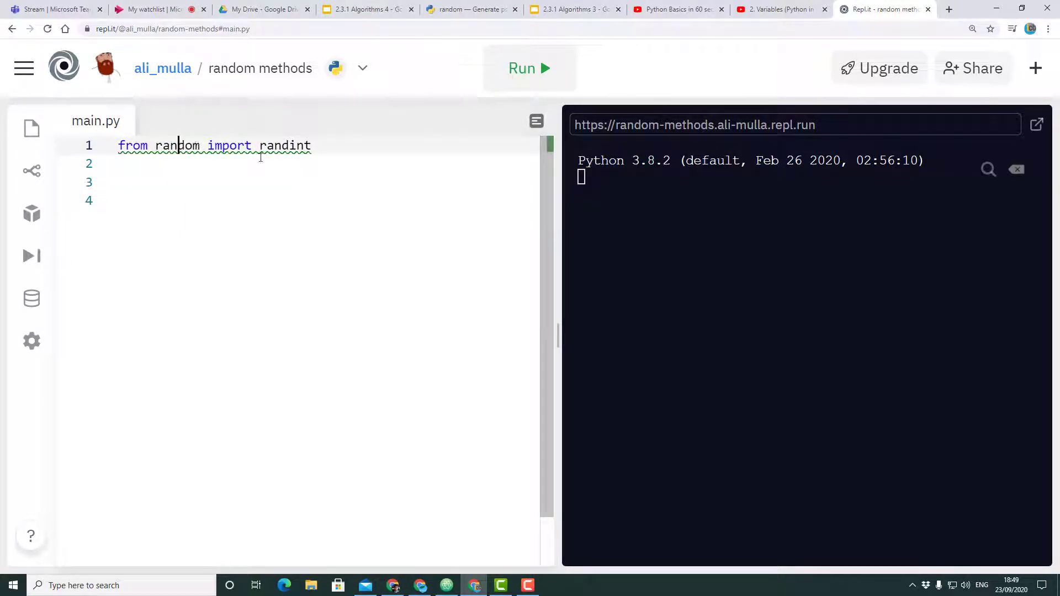
{"action": "double_click", "coordinate": [285, 145]}
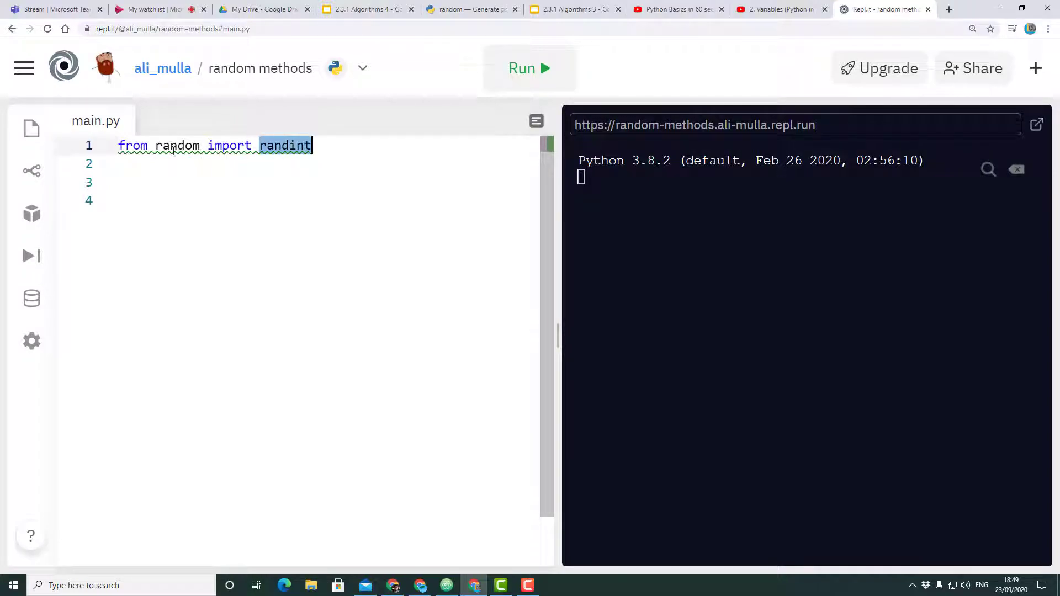
{"action": "left_click", "coordinate": [121, 183]}
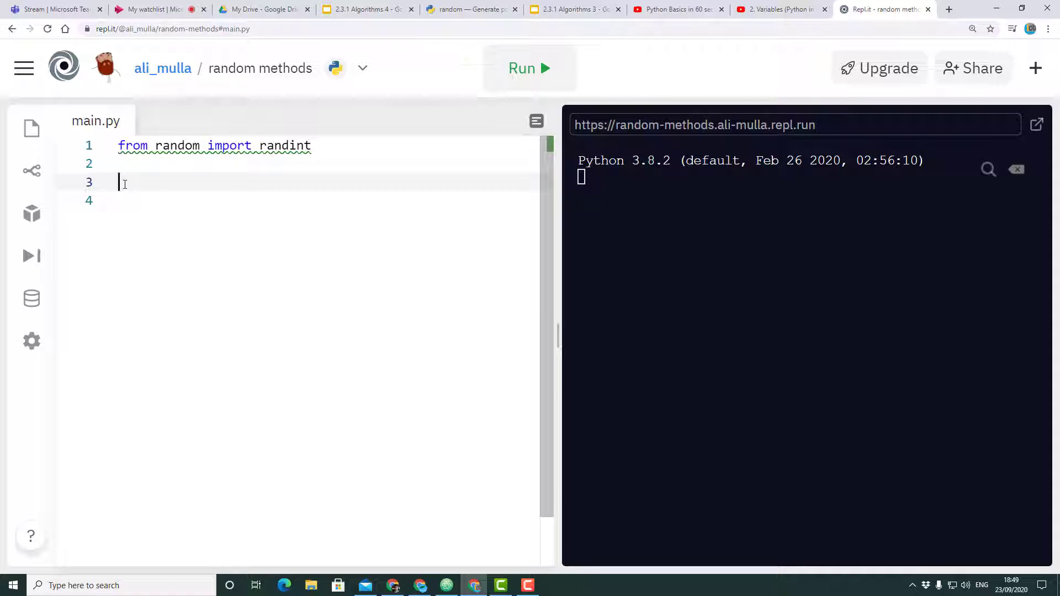
Add num1 = randint(1,10) and print(num1), then run the script twice.
{"action": "type", "text": "num1"}
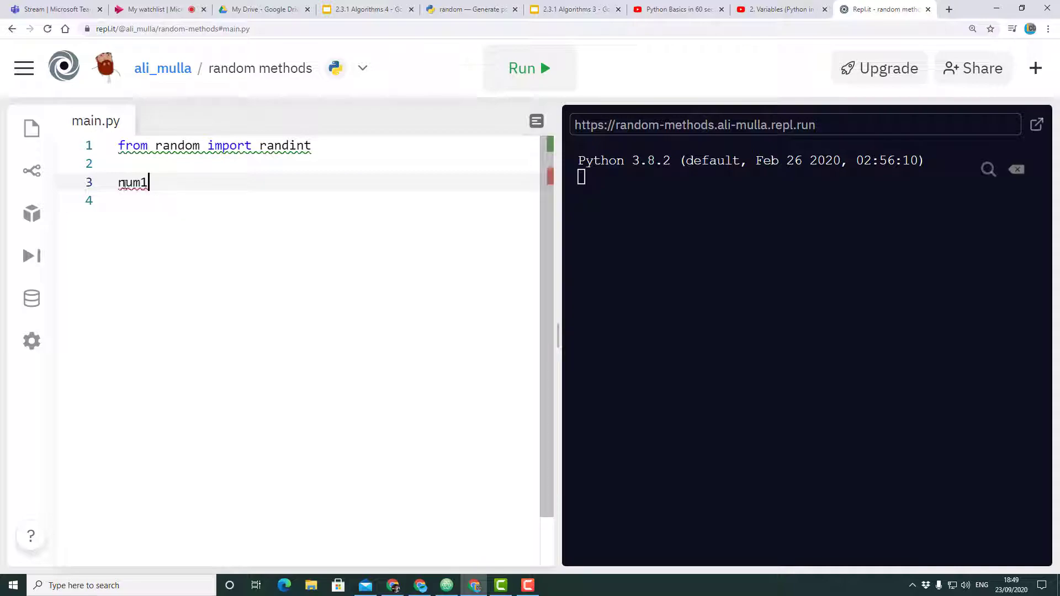
{"action": "type", "text": "= randint("}
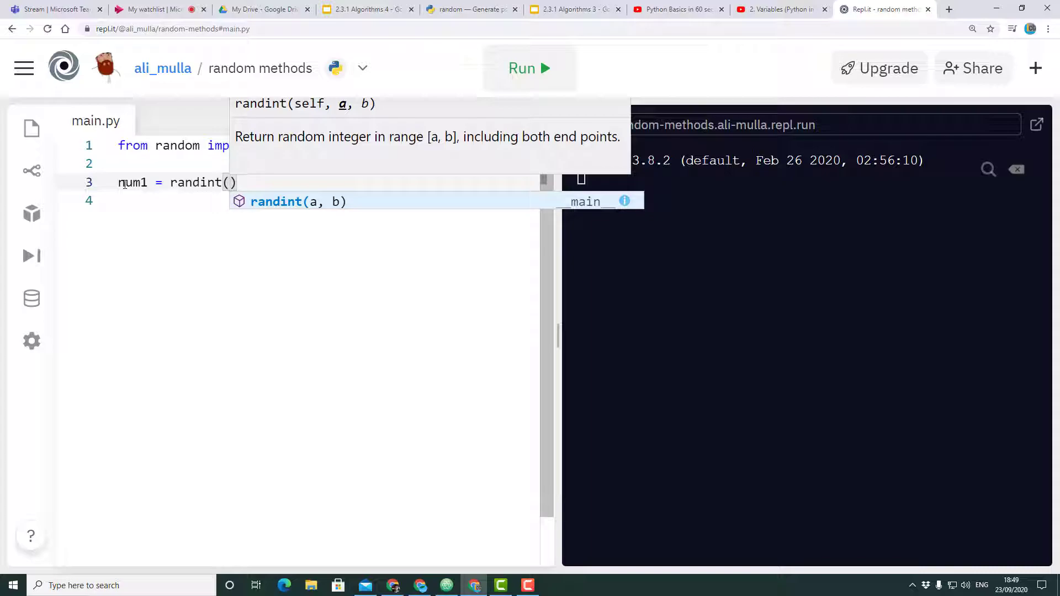
{"action": "type", "text": "0,"}
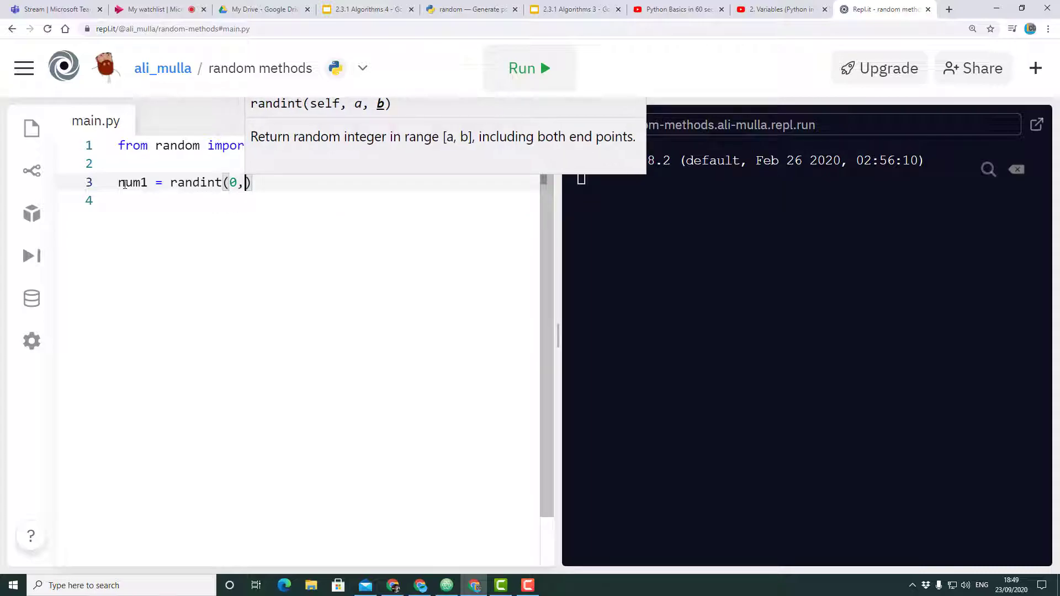
{"action": "type", "text": "10"}
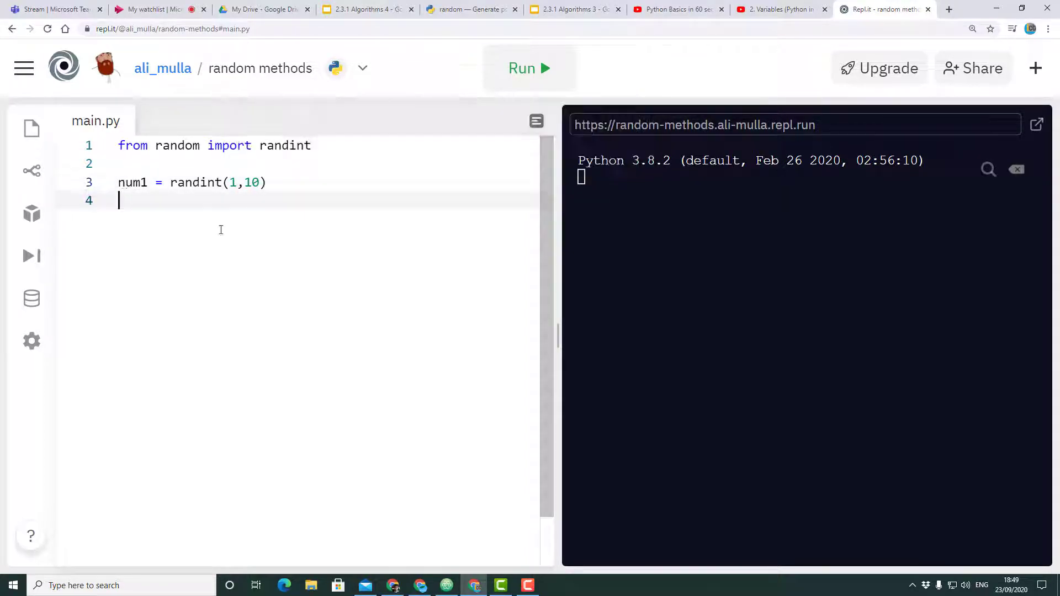
{"action": "type", "text": "print"}
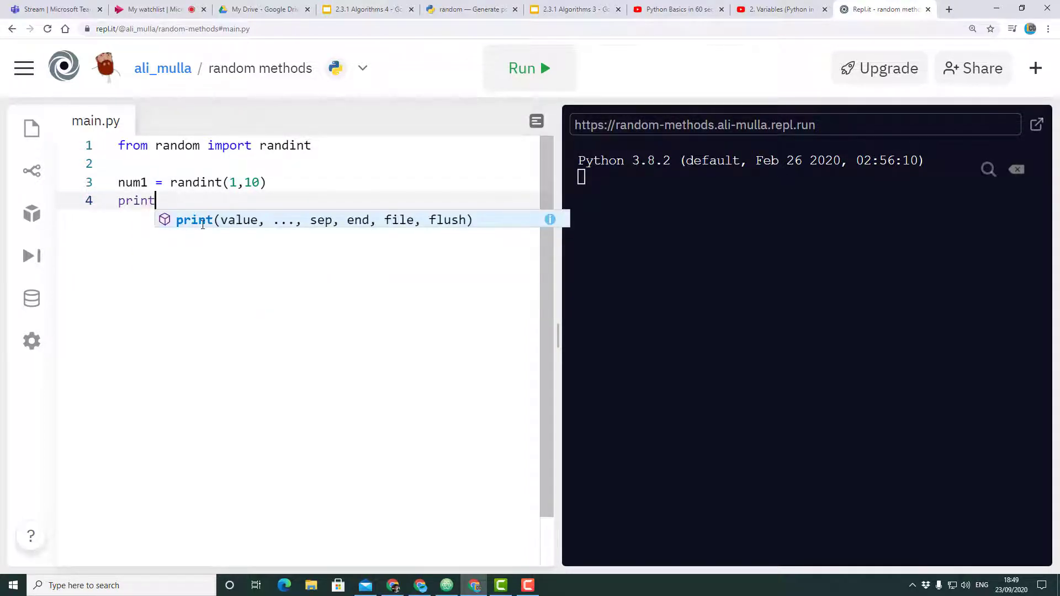
{"action": "type", "text": "(num1"}
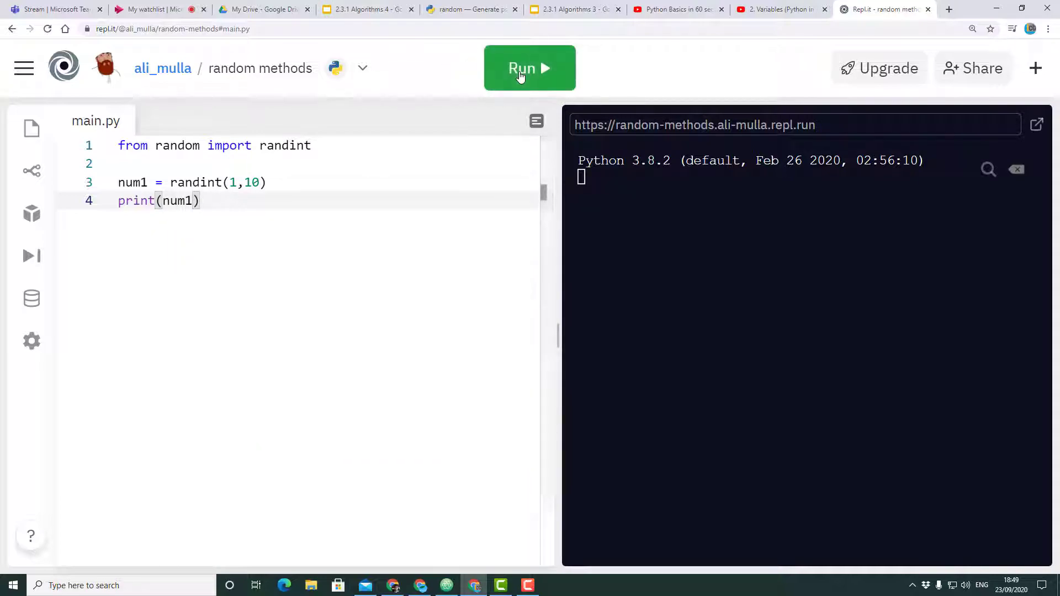
{"action": "left_click", "coordinate": [530, 67]}
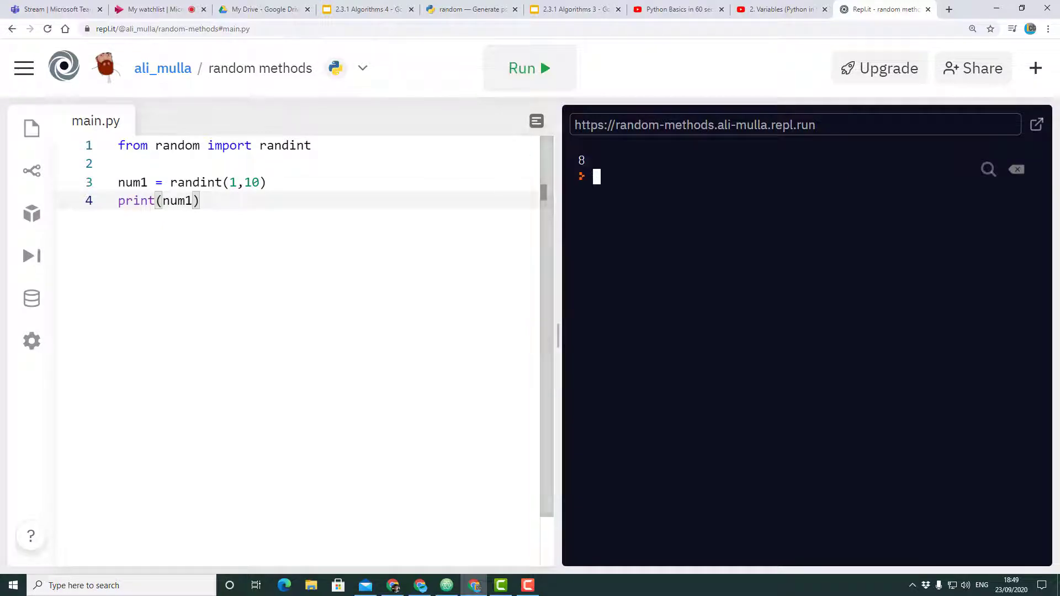
{"action": "mouse_move", "coordinate": [506, 73]}
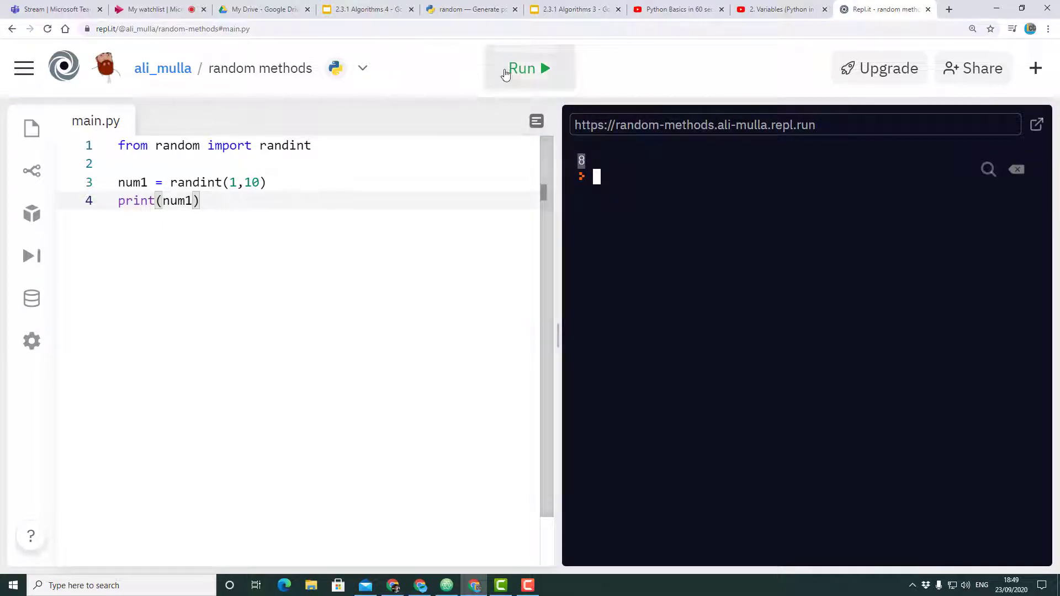
{"action": "left_click", "coordinate": [529, 67]}
{"action": "type", "text": ","}
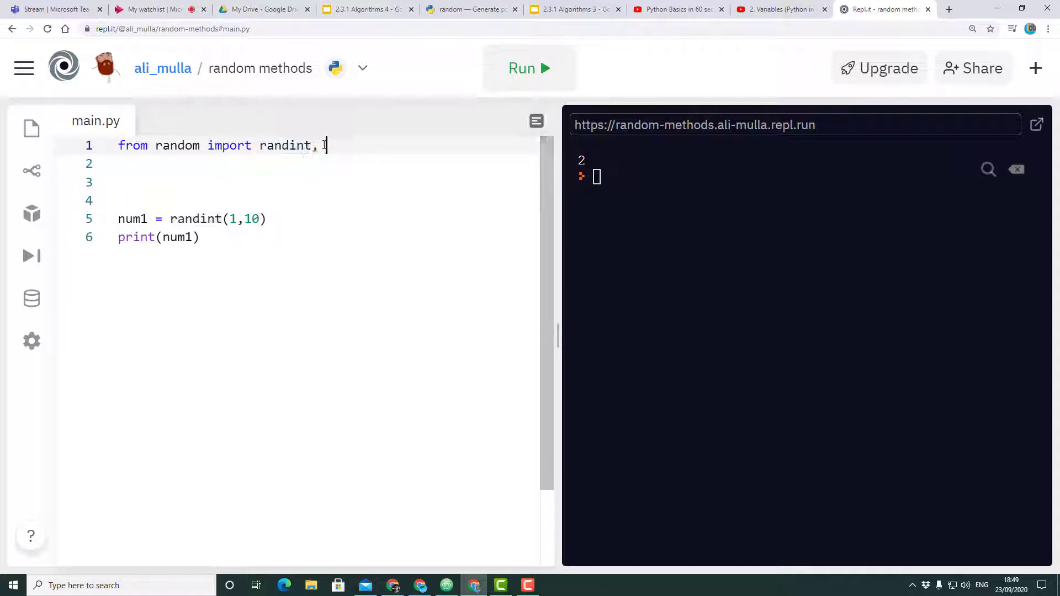
Import shuffle too and define cards = ['A',1,2,3,4,5,6,7,8,9,10,'J','Q','K'].
{"action": "type", "text": "shuffle"}
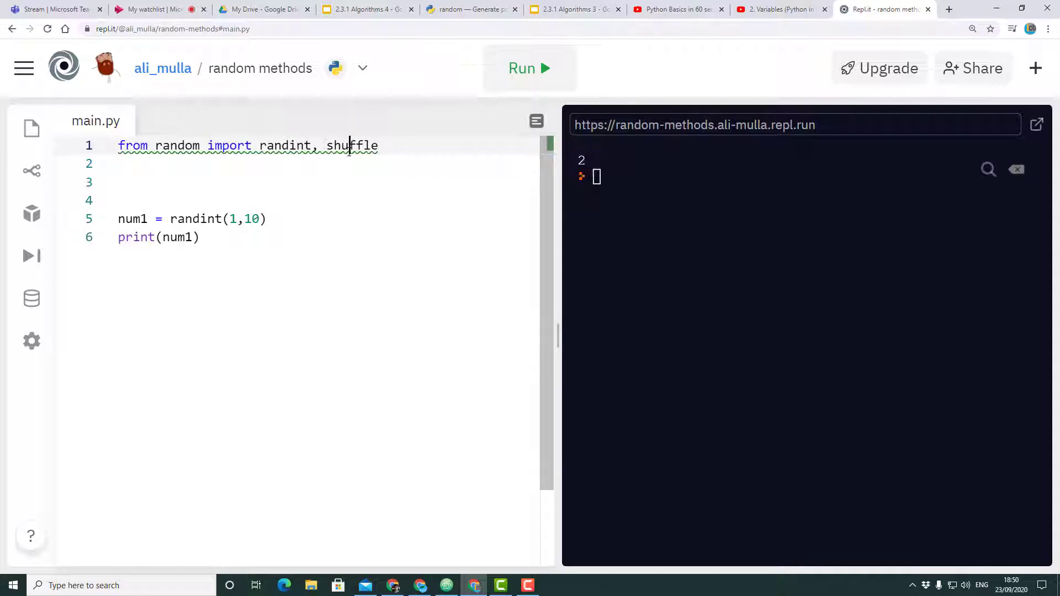
{"action": "left_click", "coordinate": [179, 182]}
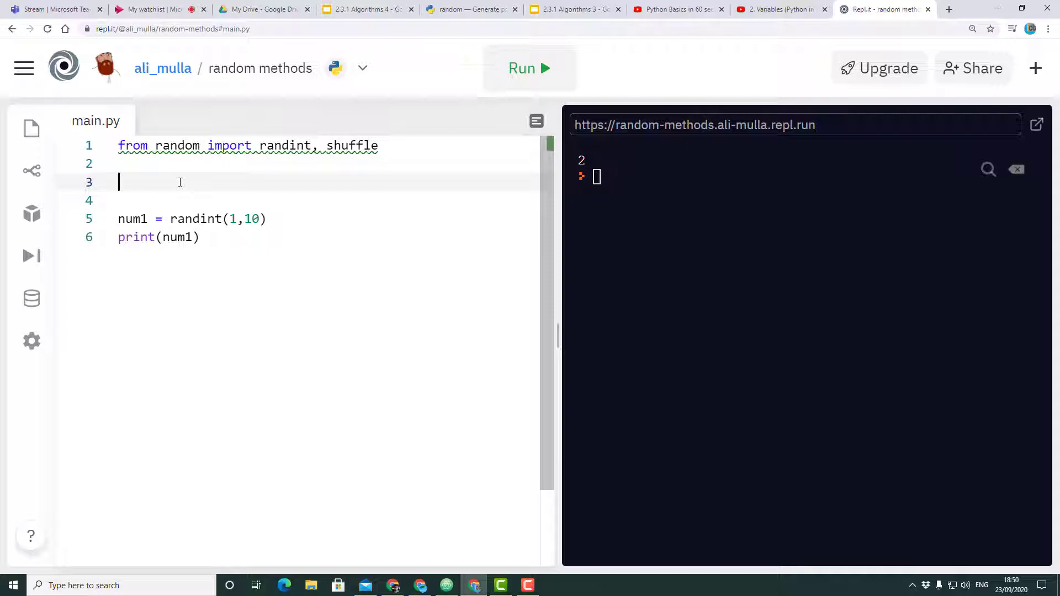
{"action": "type", "text": "cards"}
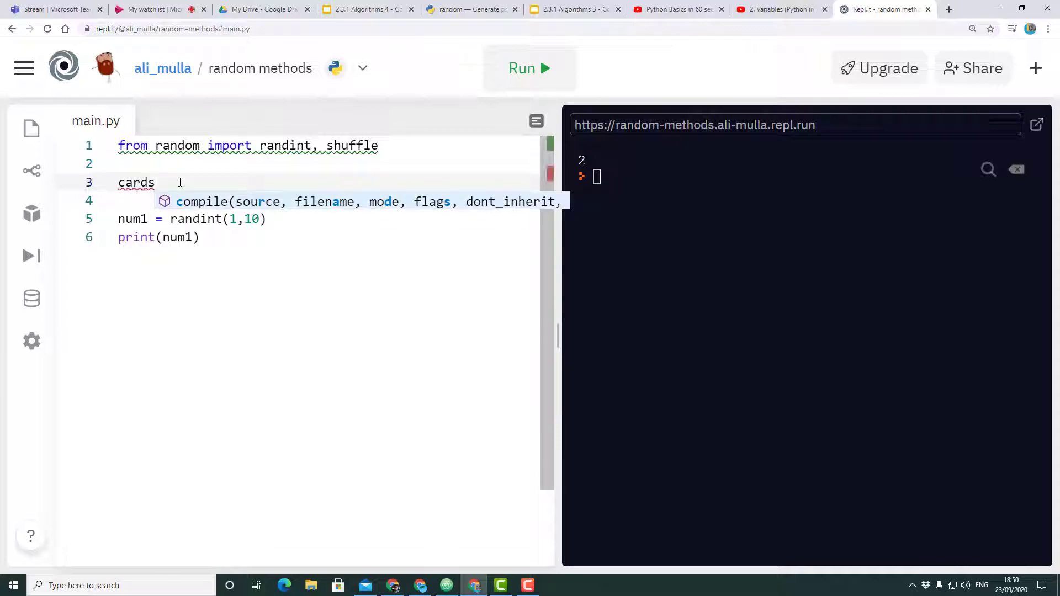
{"action": "type", "text": "= []"}
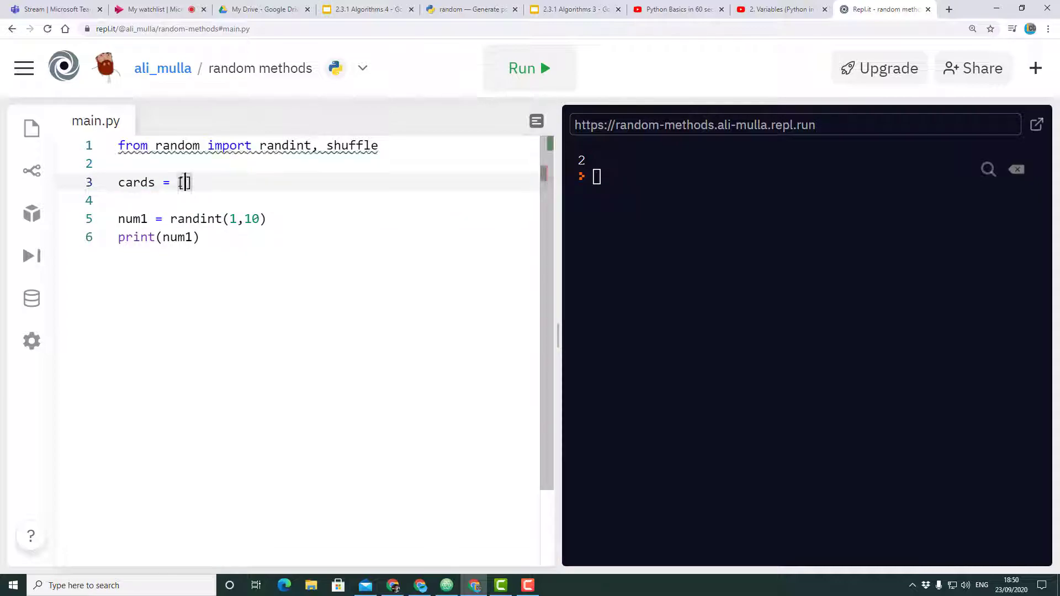
{"action": "type", "text": "'A',1,2,3,4,5,6,7,8,9,10,"}
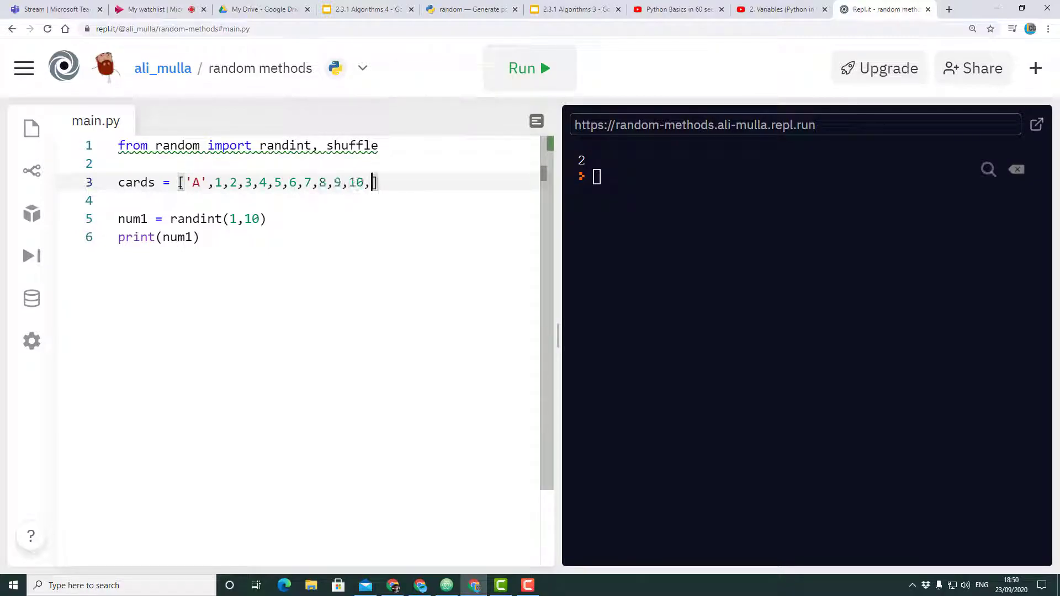
{"action": "type", "text": "'J','Q','K'"}
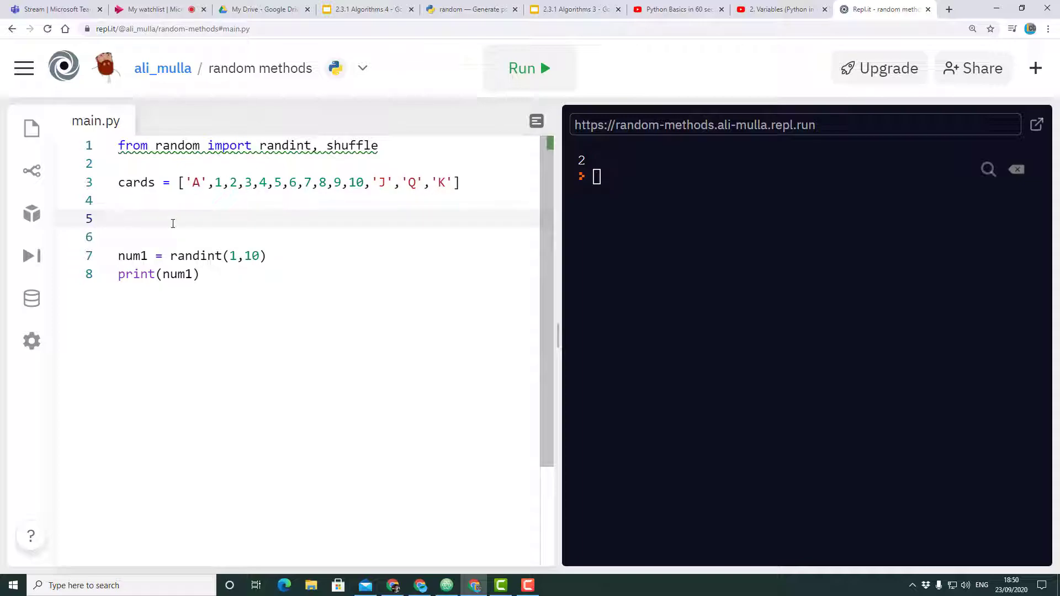
Add print(cards), comment out the randint and num1 lines, and run to print the list.
{"action": "type", "text": "print"}
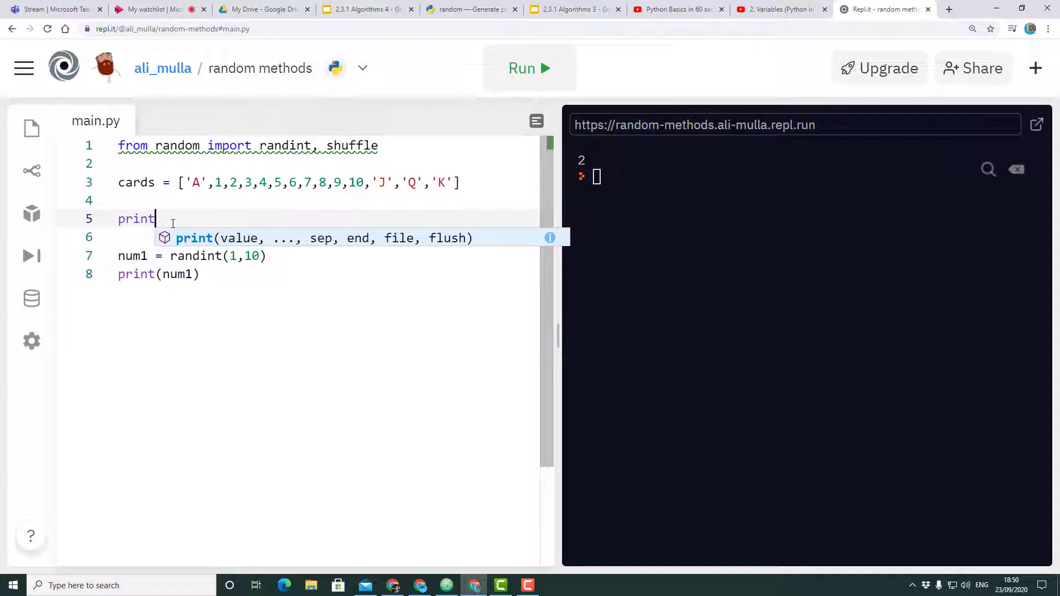
{"action": "type", "text": "(cards)"}
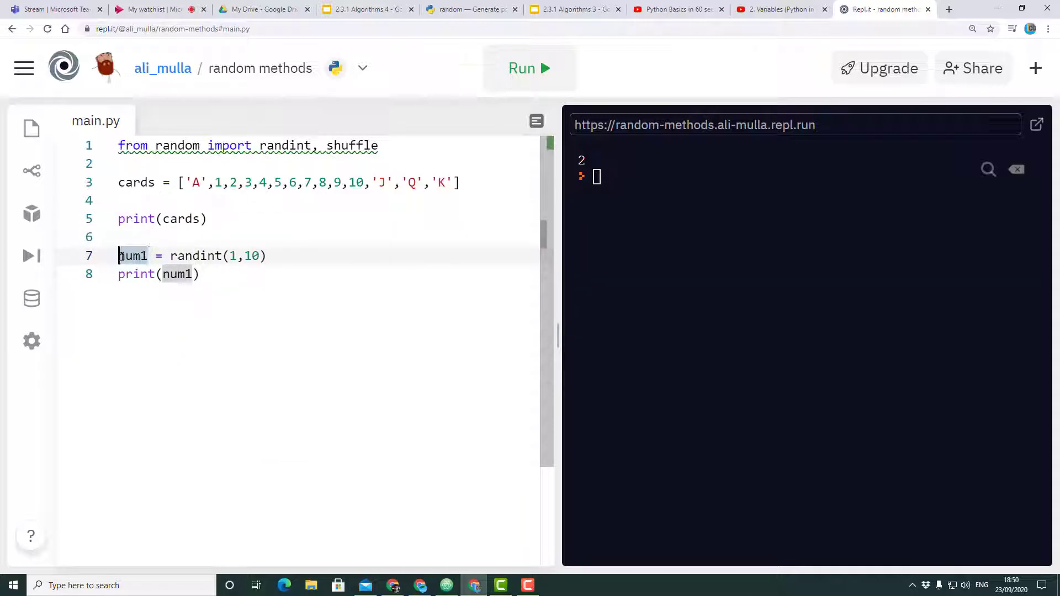
{"action": "left_click_drag", "start_coordinate": [118, 256], "coordinate": [199, 274]}
{"action": "type", "text": "'''"}
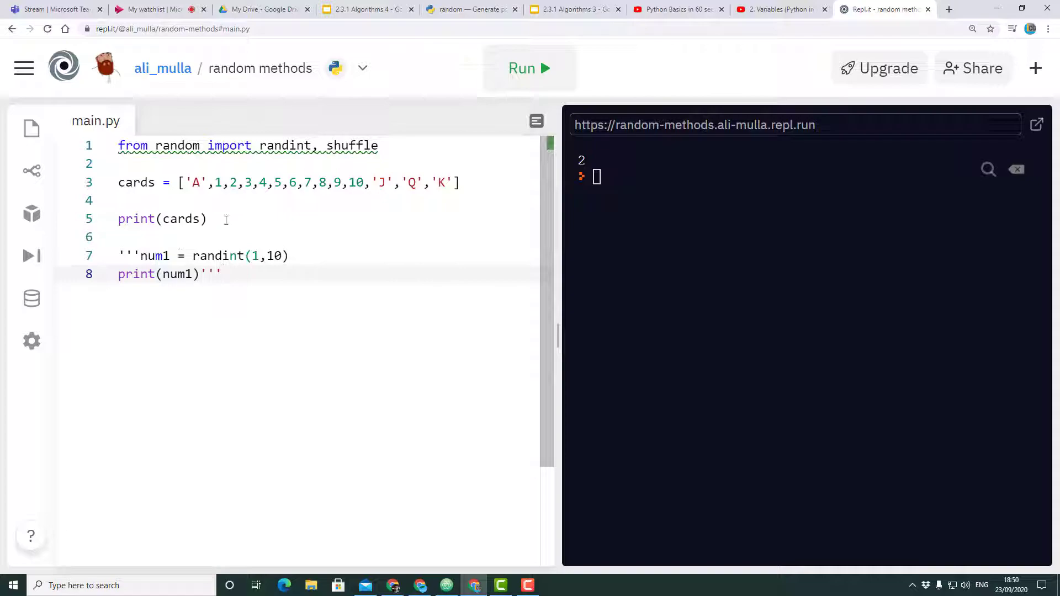
{"action": "left_click", "coordinate": [529, 67]}
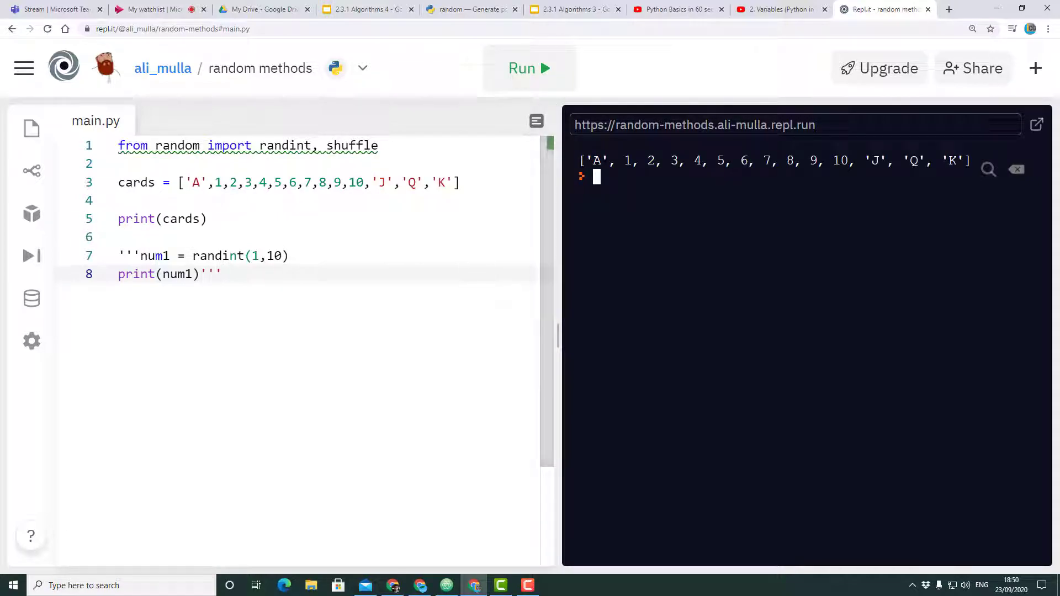
{"action": "left_click", "coordinate": [128, 236]}
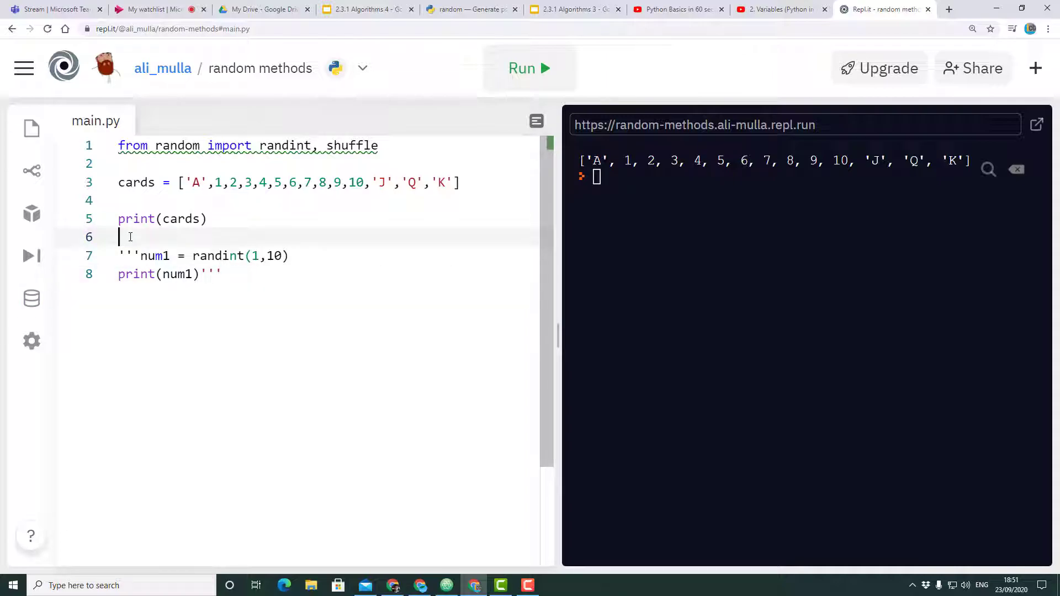
Add shuffle(cards) and a second print(cards), then run to show the shuffled order.
{"action": "type", "text": "shuffle("}
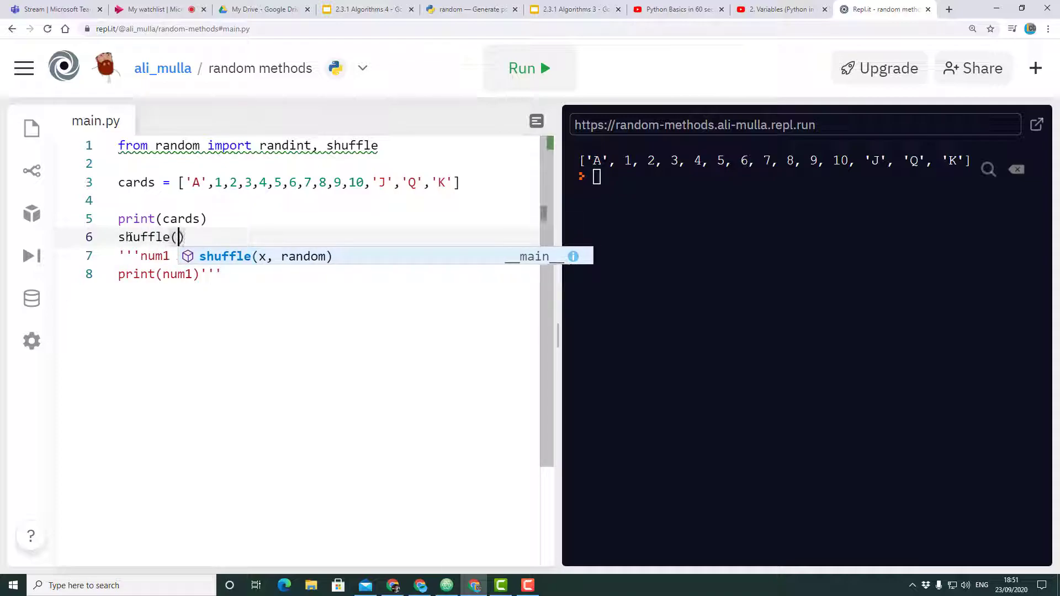
{"action": "type", "text": "cards"}
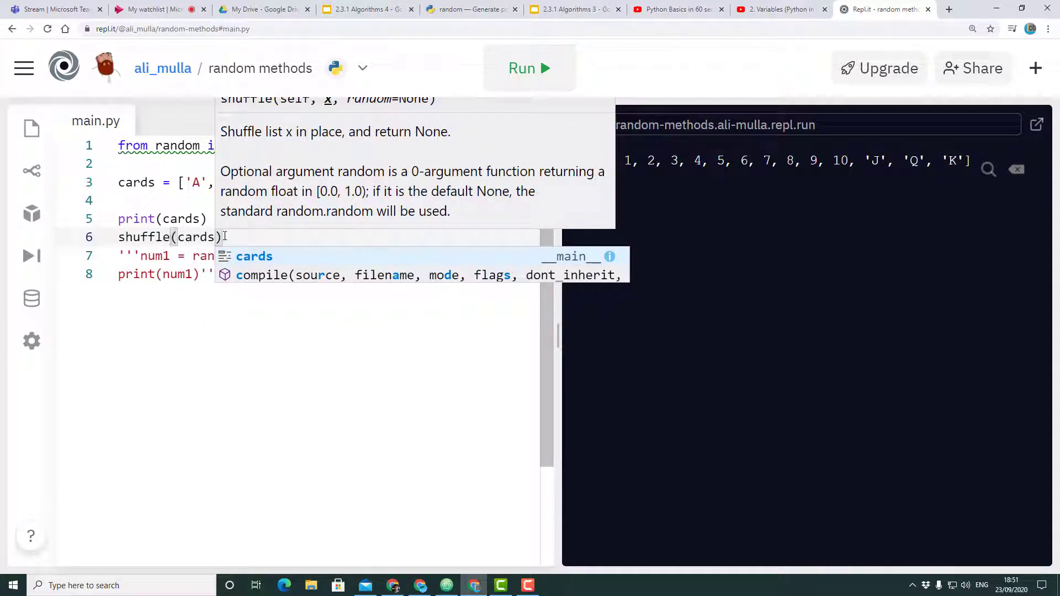
{"action": "type", "text": "print"}
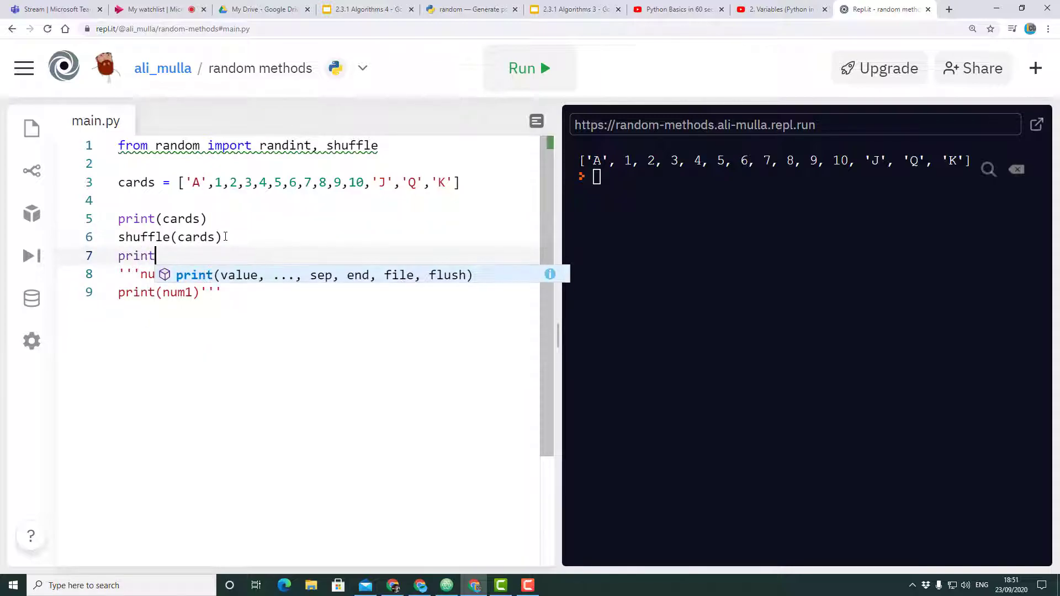
{"action": "type", "text": "(cards)"}
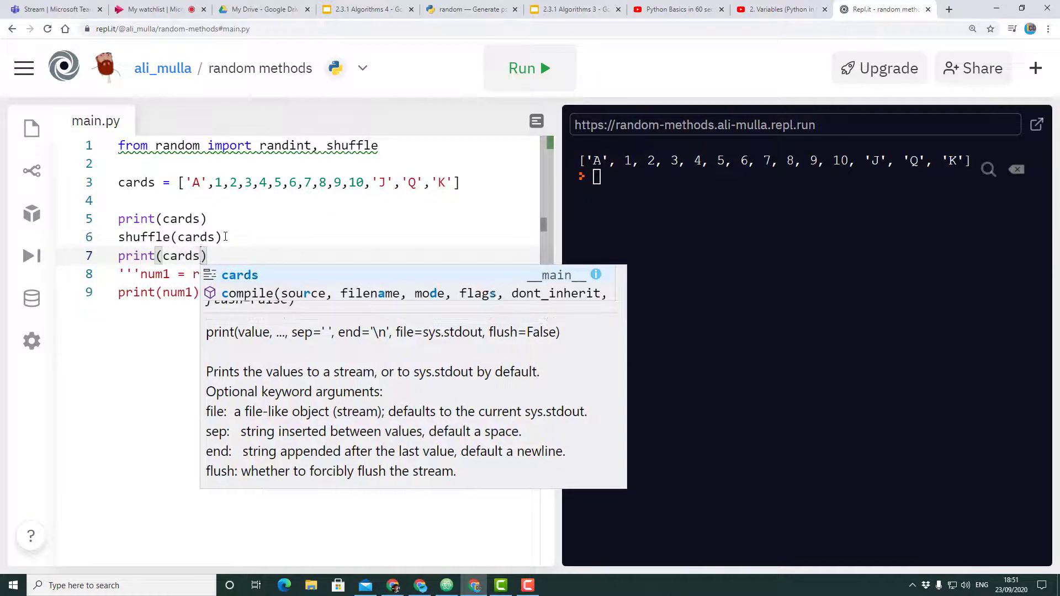
{"action": "left_click", "coordinate": [529, 67]}
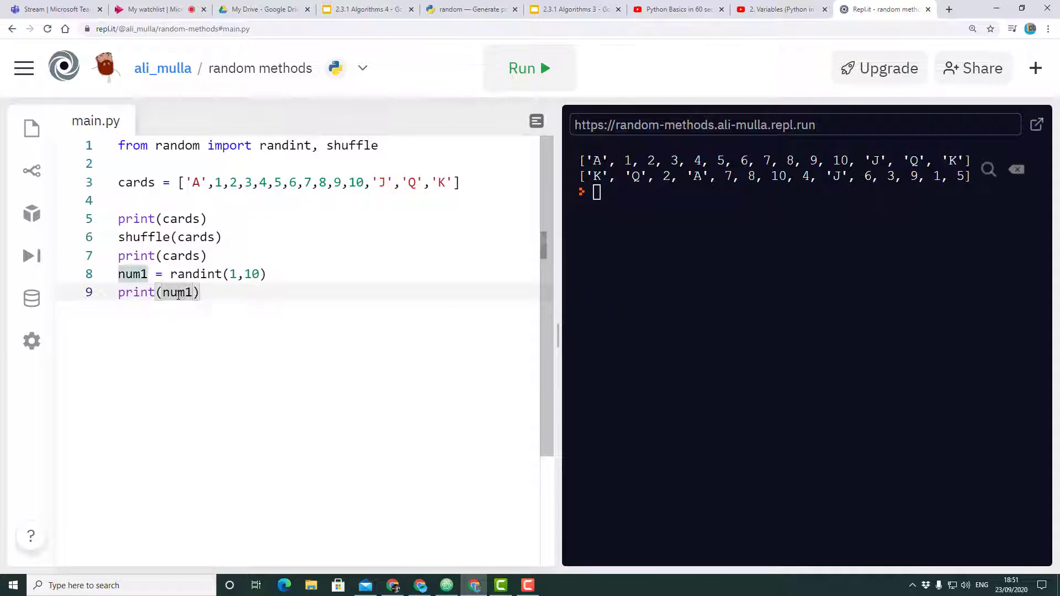
Add print(cards[num1]) on a new line below print(num1).
{"action": "left_click", "coordinate": [205, 292]}
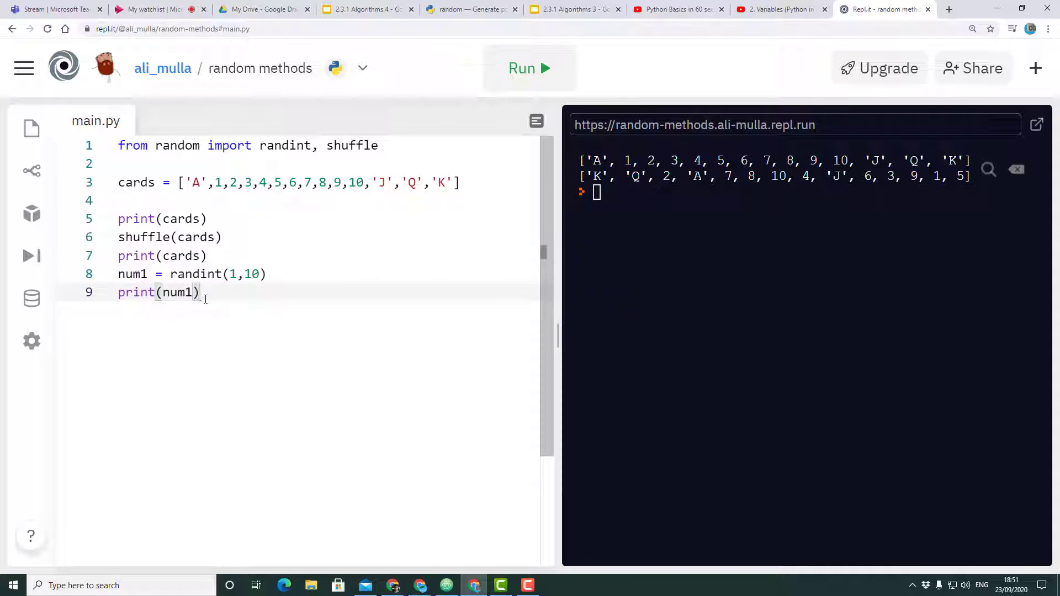
{"action": "key", "text": "Enter"}
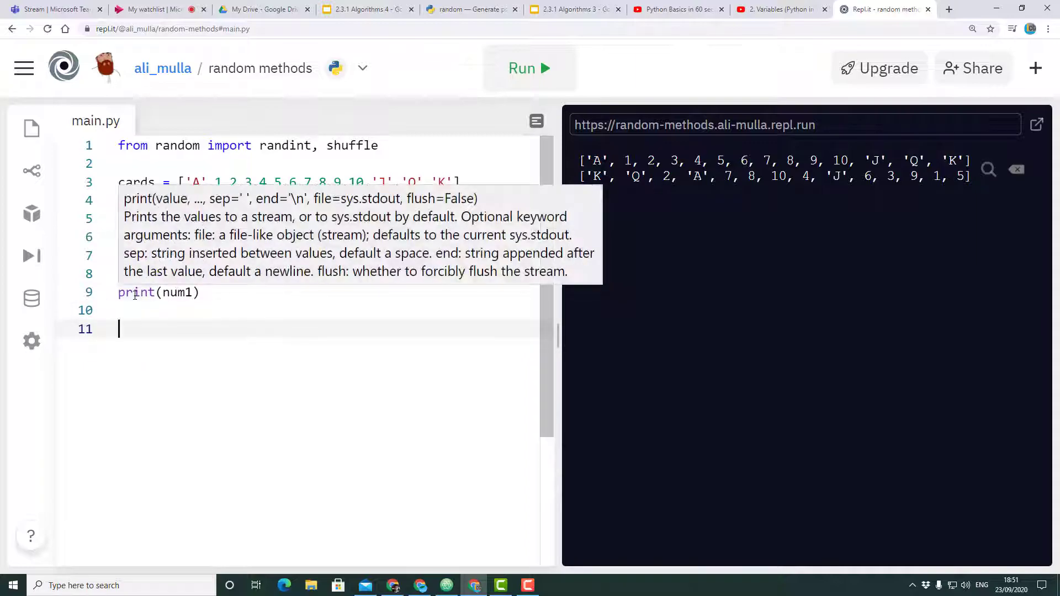
{"action": "type", "text": "print"}
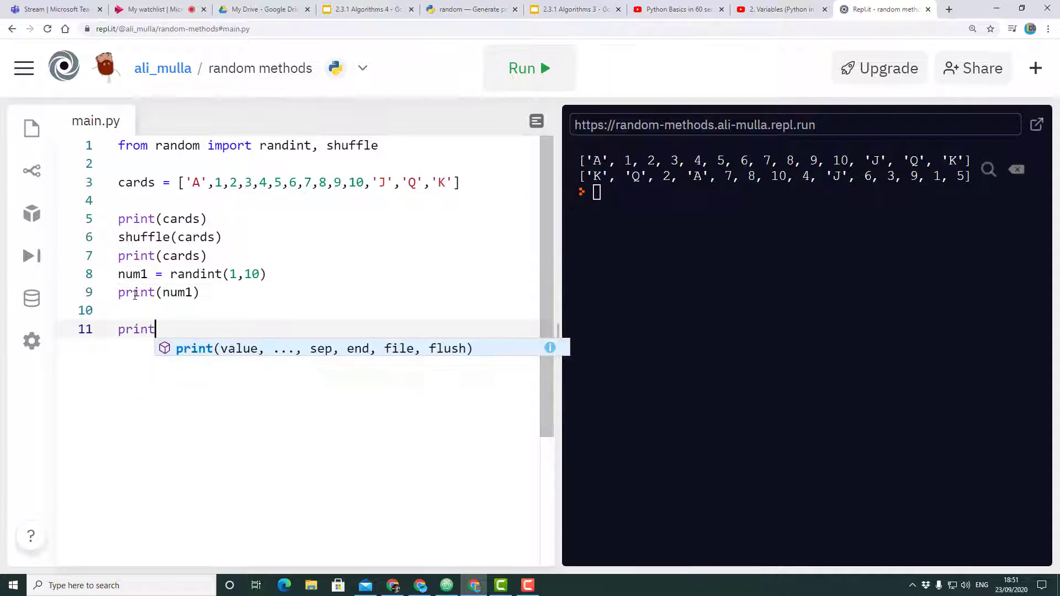
{"action": "type", "text": "(cards)"}
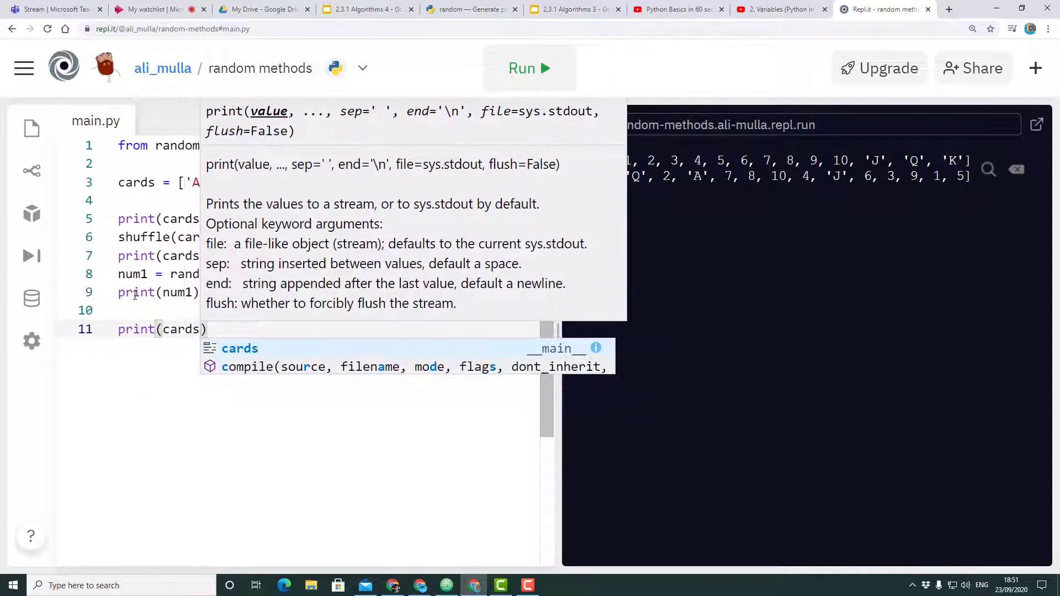
{"action": "type", "text": "[]"}
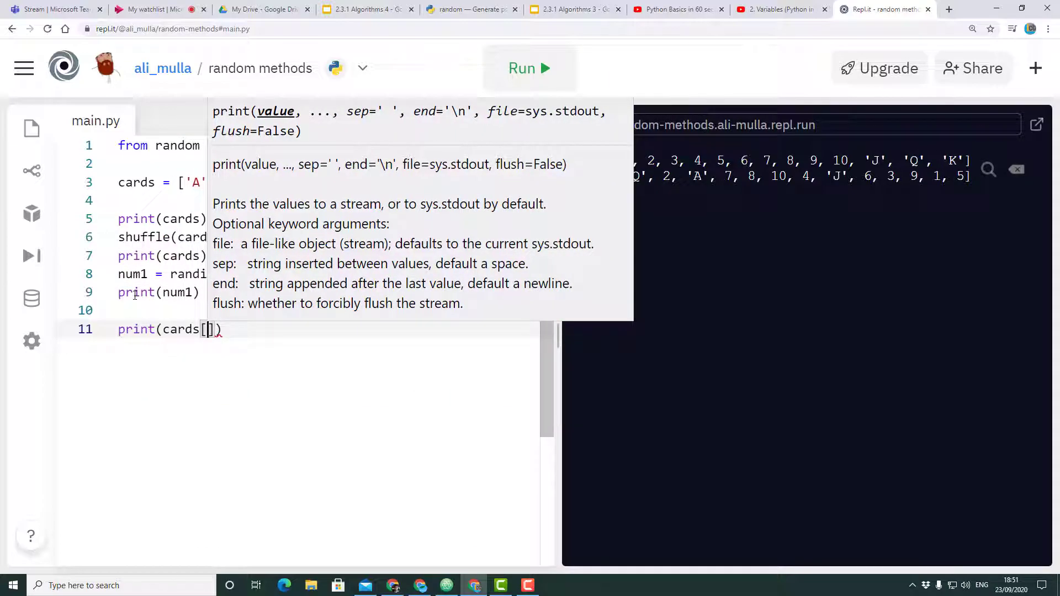
{"action": "type", "text": "num1"}
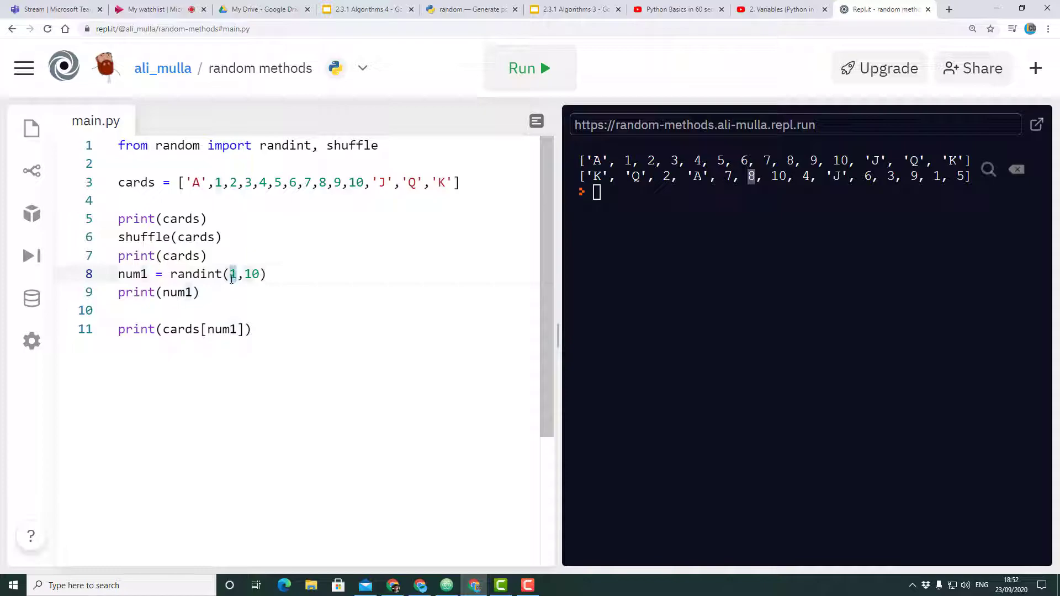
Change the range to randint(0,12), run to get index 11 and card 2, then view the random docs.
{"action": "type", "text": "0"}
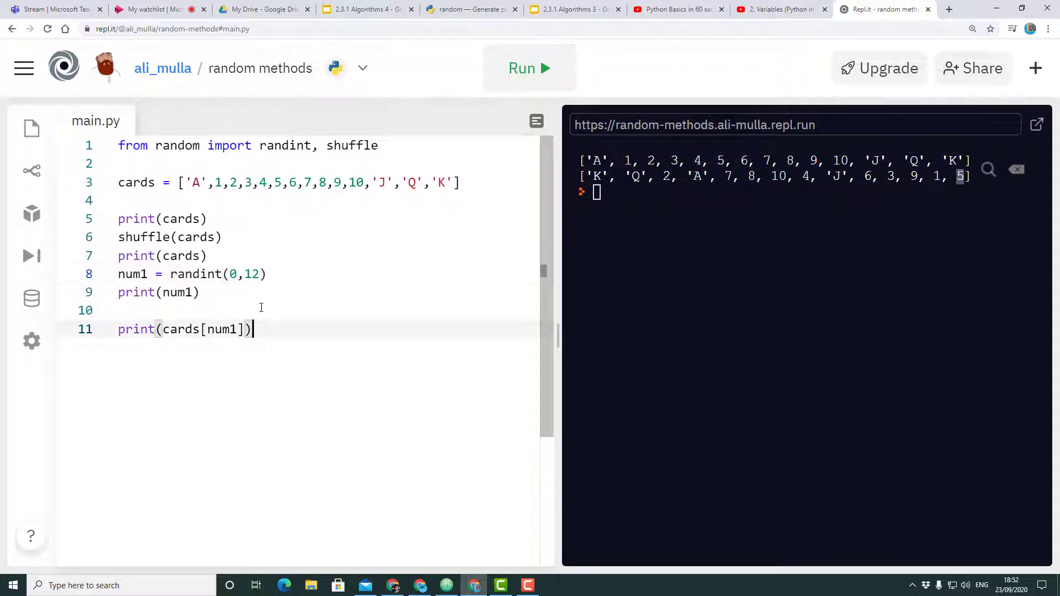
{"action": "left_click", "coordinate": [530, 67]}
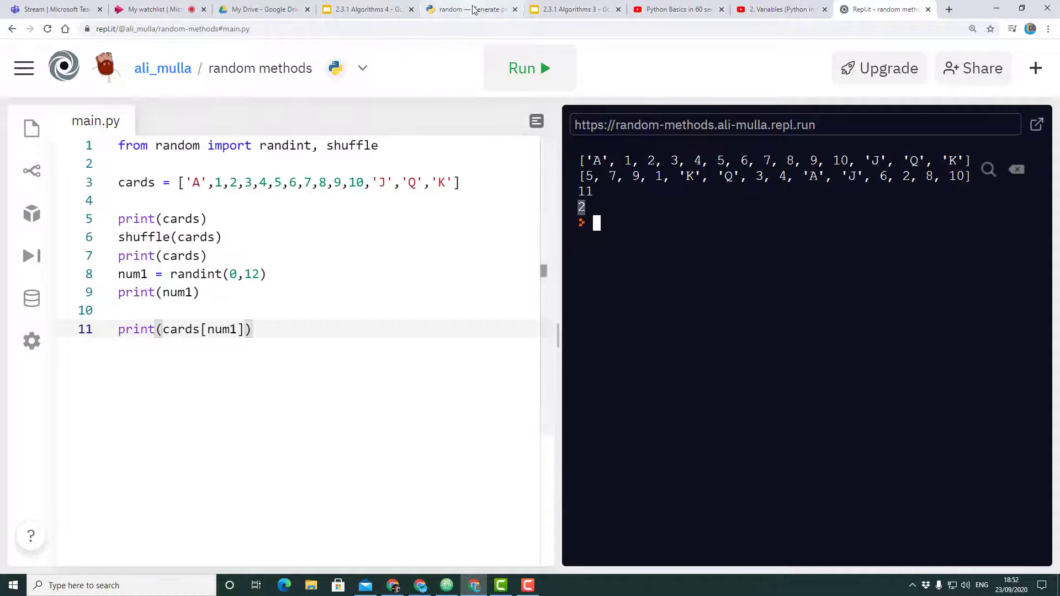
{"action": "left_click", "coordinate": [471, 8]}
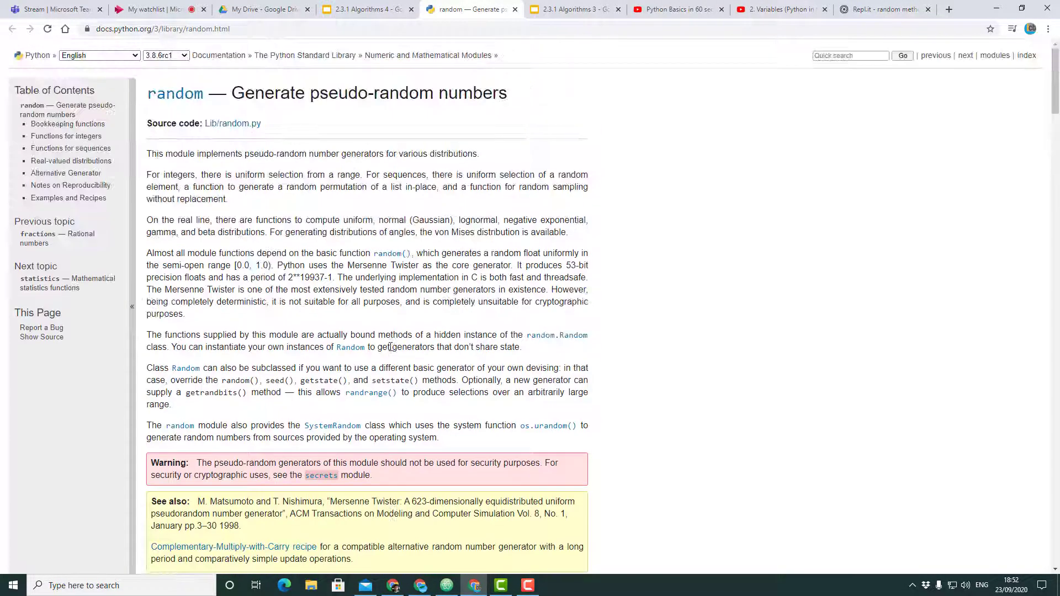
Glance at the lesson slide, then scroll the random docs past getstate to real-valued distributions.
{"action": "left_click", "coordinate": [365, 9]}
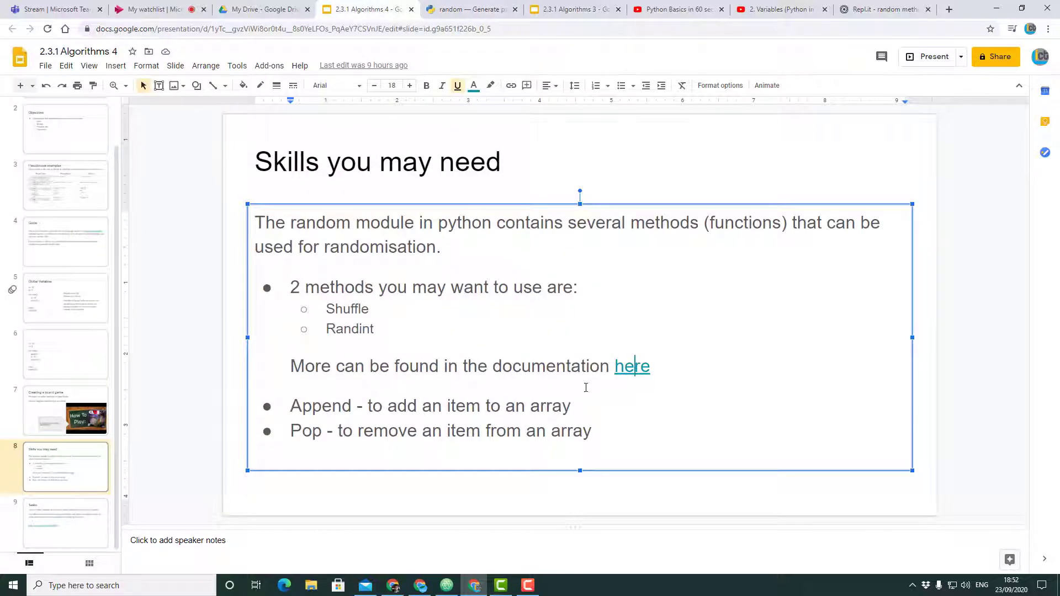
{"action": "left_click", "coordinate": [471, 9]}
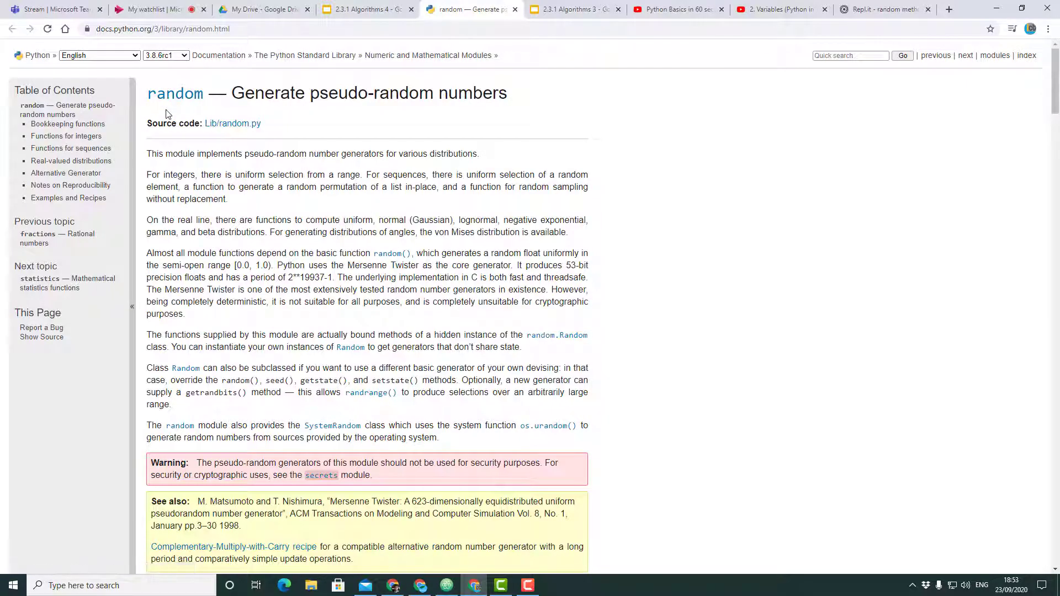
{"action": "scroll", "scroll_direction": "down", "scroll_amount": 3}
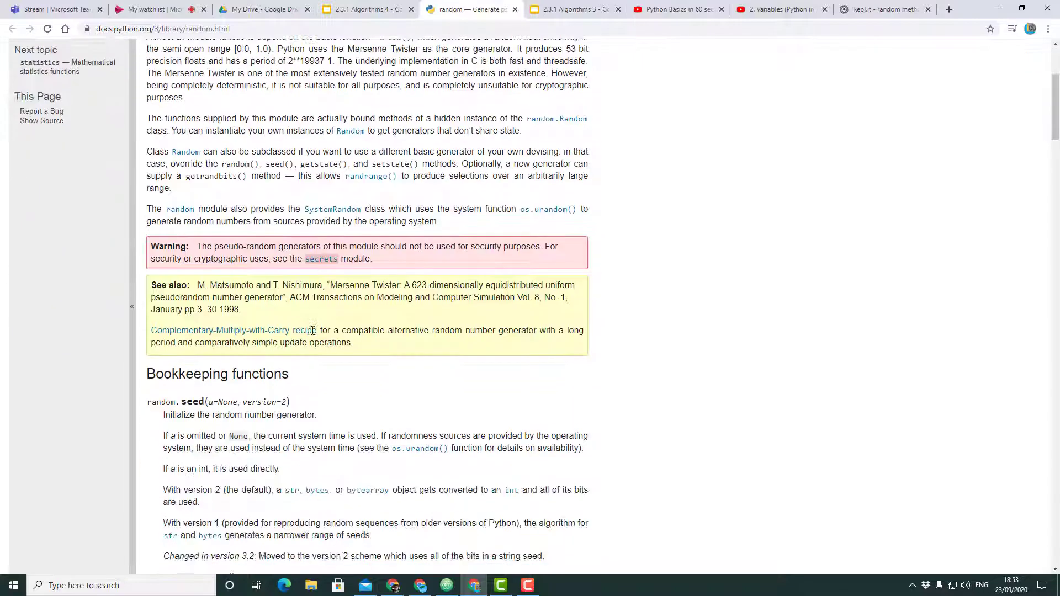
{"action": "scroll", "scroll_direction": "down", "scroll_amount": 3}
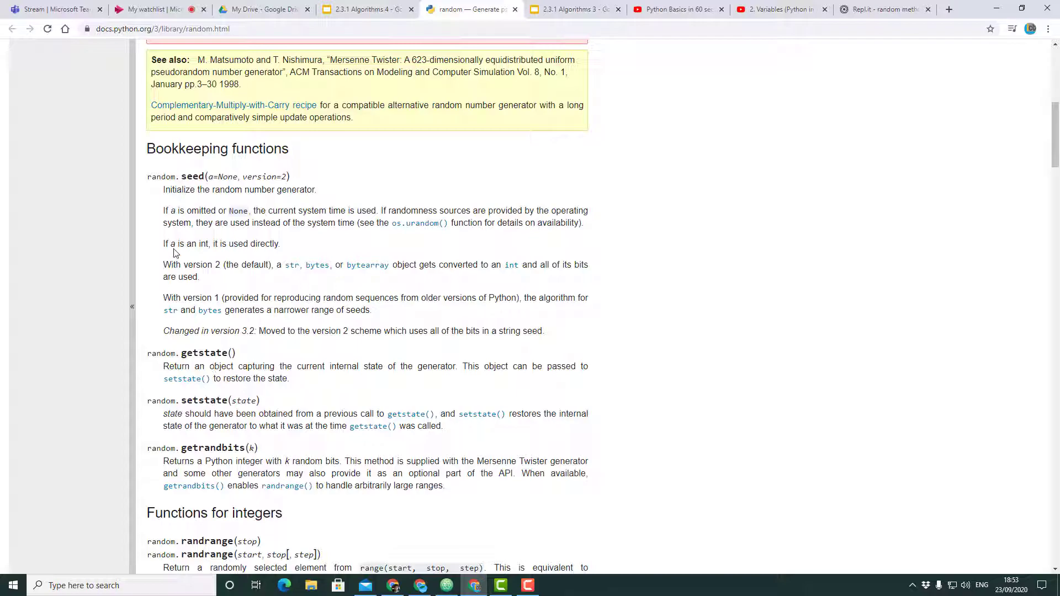
{"action": "double_click", "coordinate": [203, 353]}
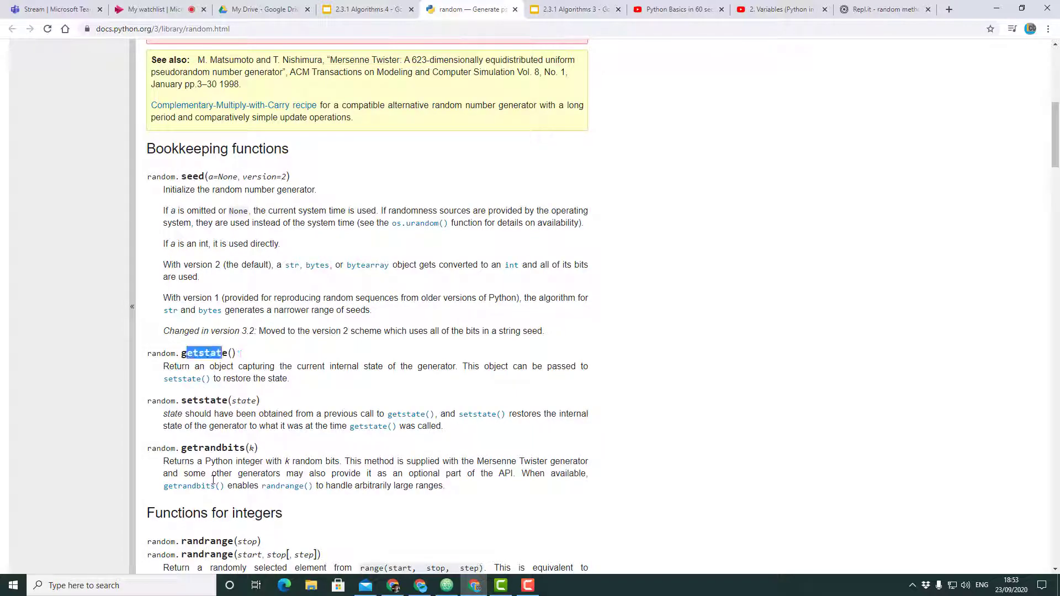
{"action": "scroll", "scroll_direction": "down", "scroll_amount": 3}
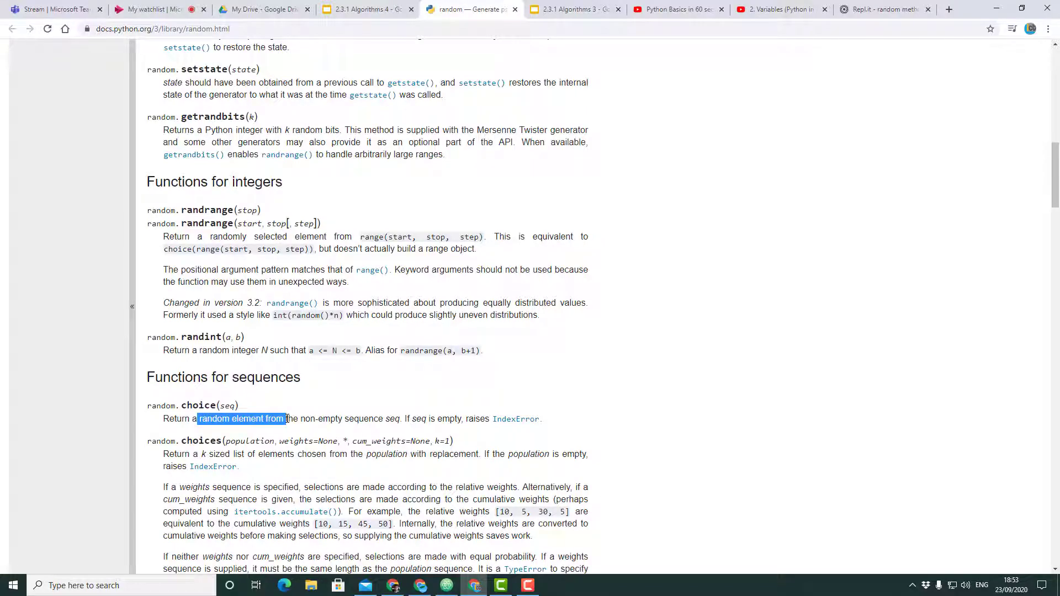
{"action": "scroll", "scroll_direction": "down", "scroll_amount": 3}
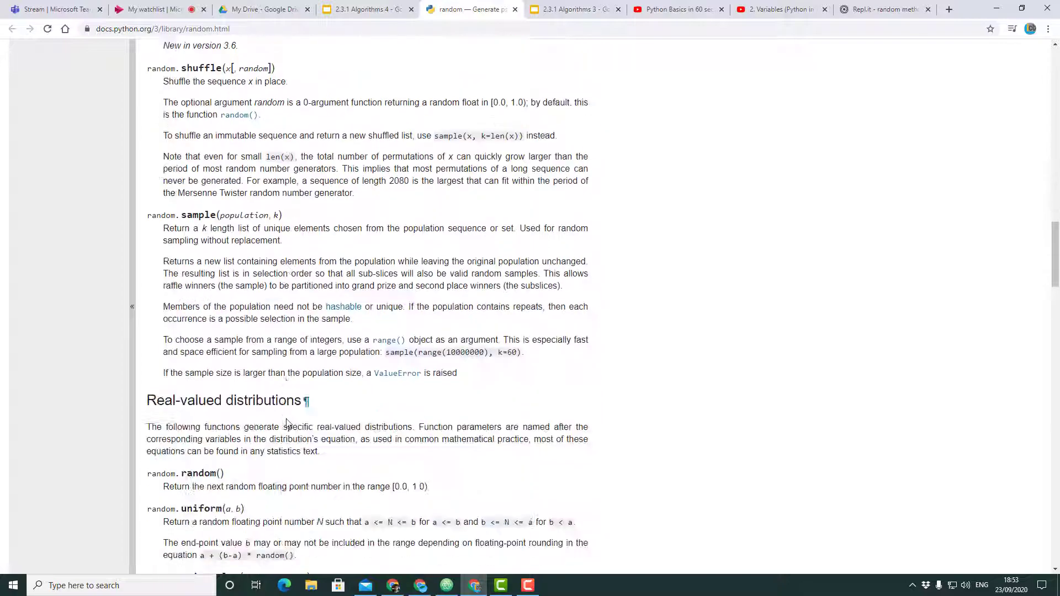
{"action": "scroll", "scroll_direction": "down", "scroll_amount": 3}
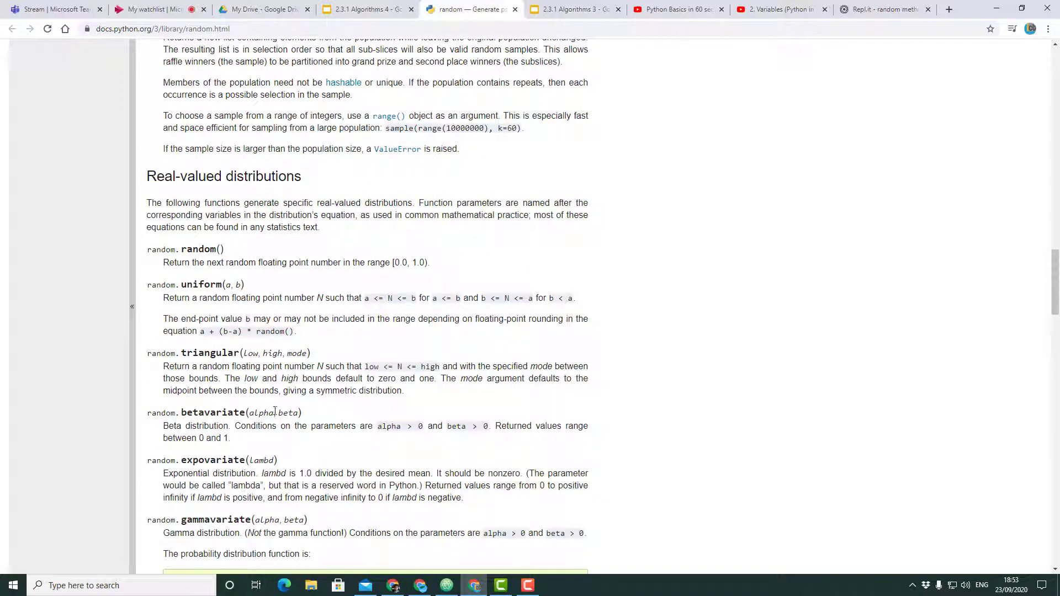